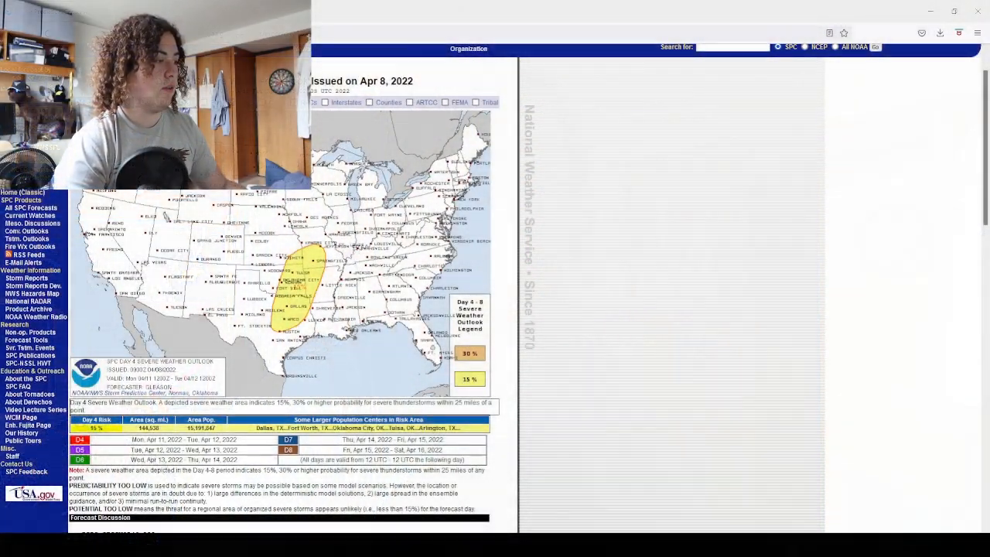
- Scroll past the outlook map and risk table to the discussion's opening summary and Day 4/Monday section
scroll(down, 3)
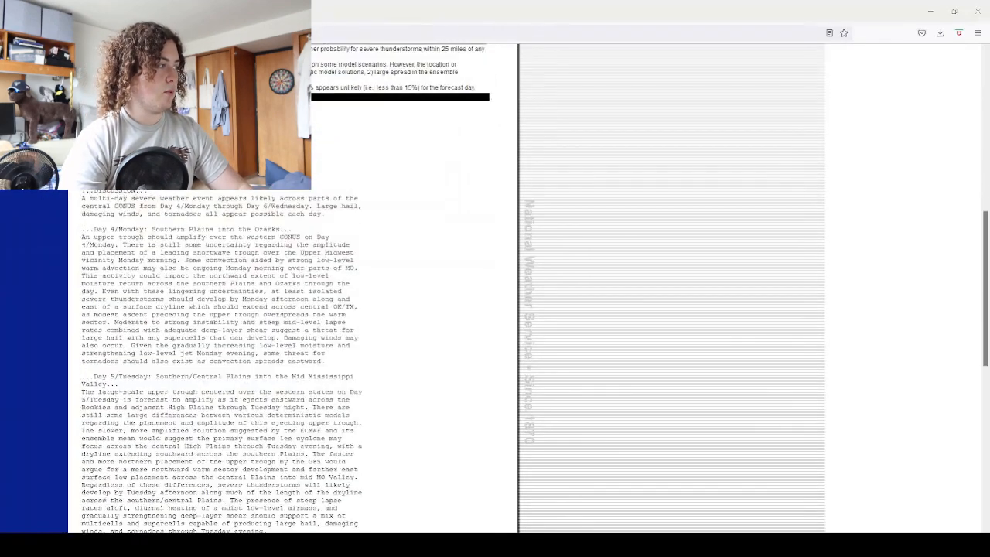
- Scroll the discussion so the Day 5/Tuesday Southern/Central Plains section is centered
scroll(down, 3)
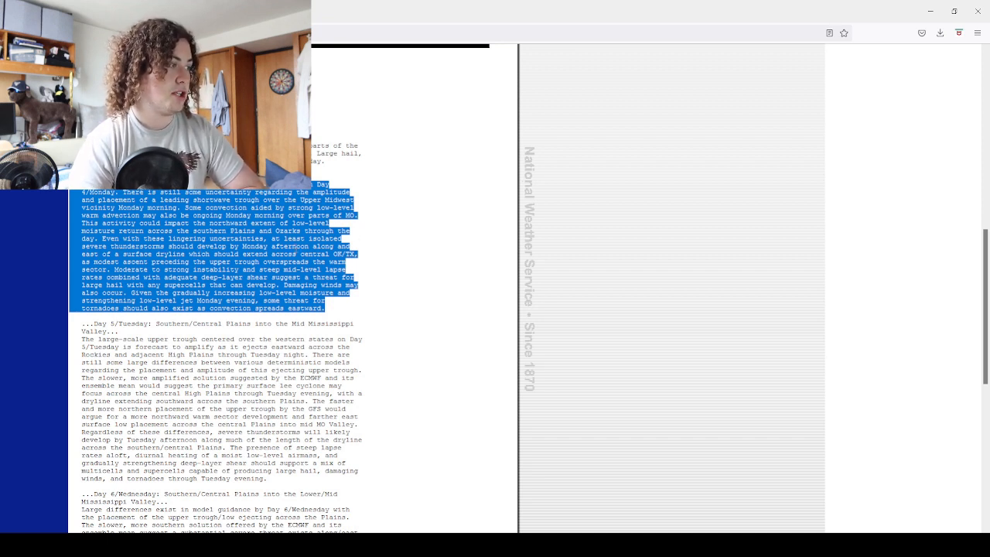
mouse_move(363, 241)
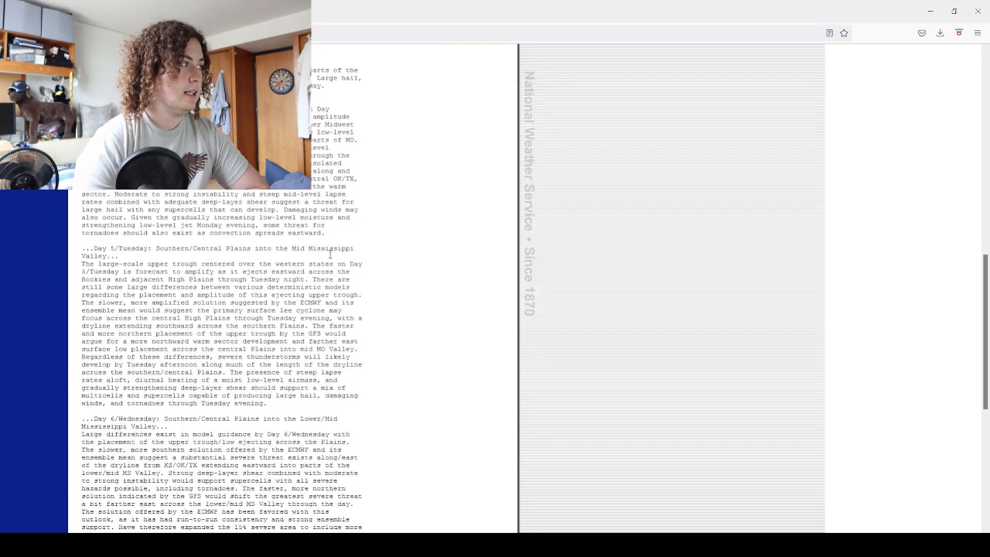
- Scroll to the full Day 6/Wednesday section with the start of Day 7/Thursday below
scroll(down, 3)
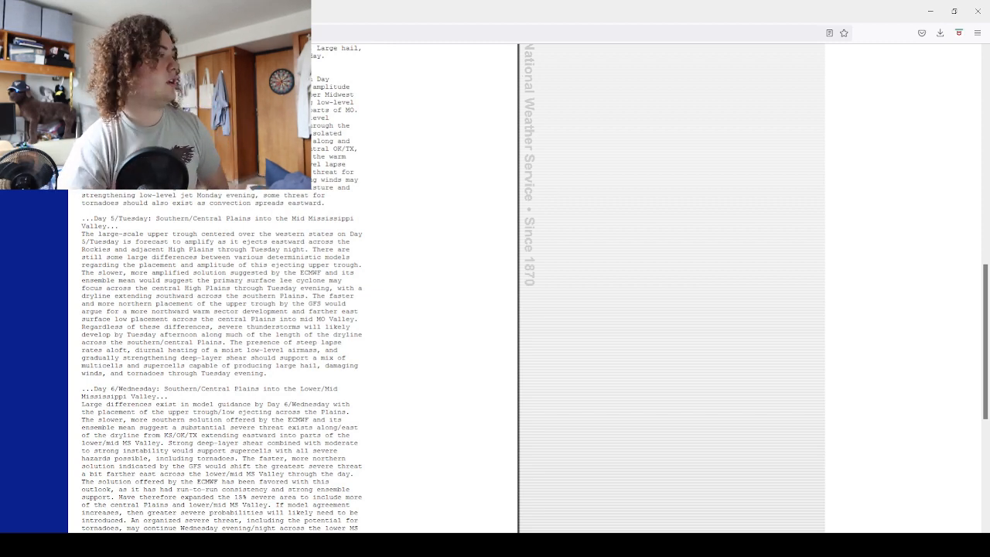
scroll(down, 3)
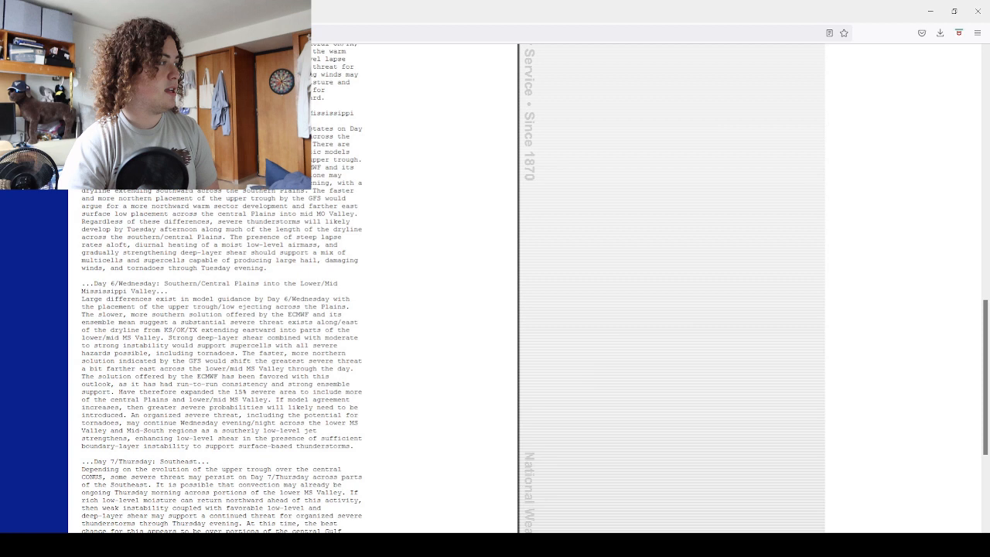
- Highlight the Day 5/Tuesday paragraph, then scroll to the Day 7/Thursday Southeast section and forecaster sign-off
drag(308, 129, 266, 269)
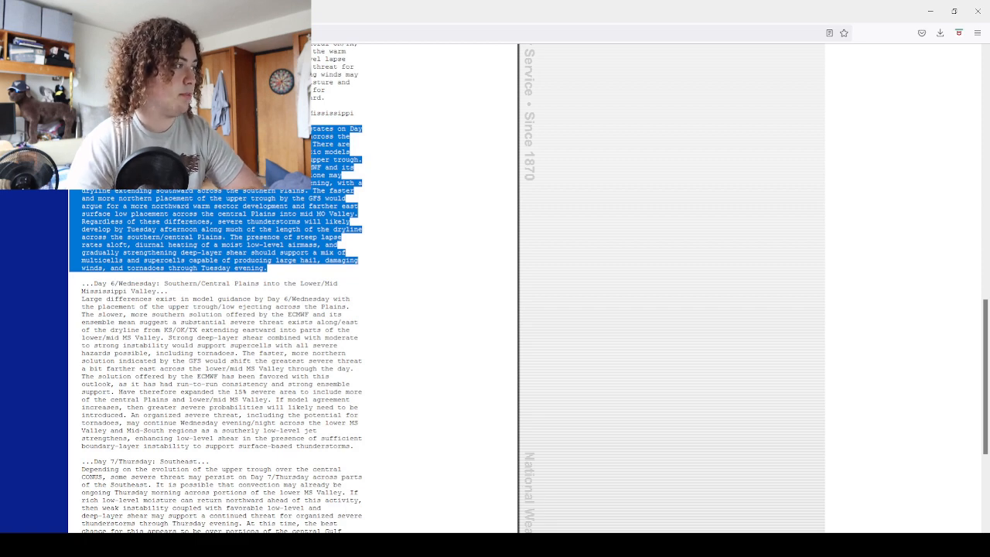
scroll(down, 3)
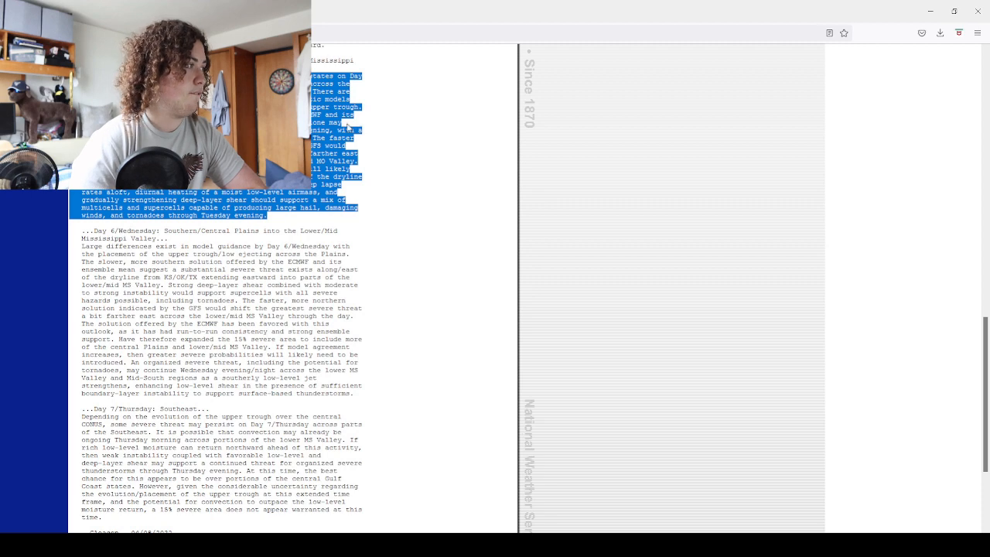
scroll(down, 3)
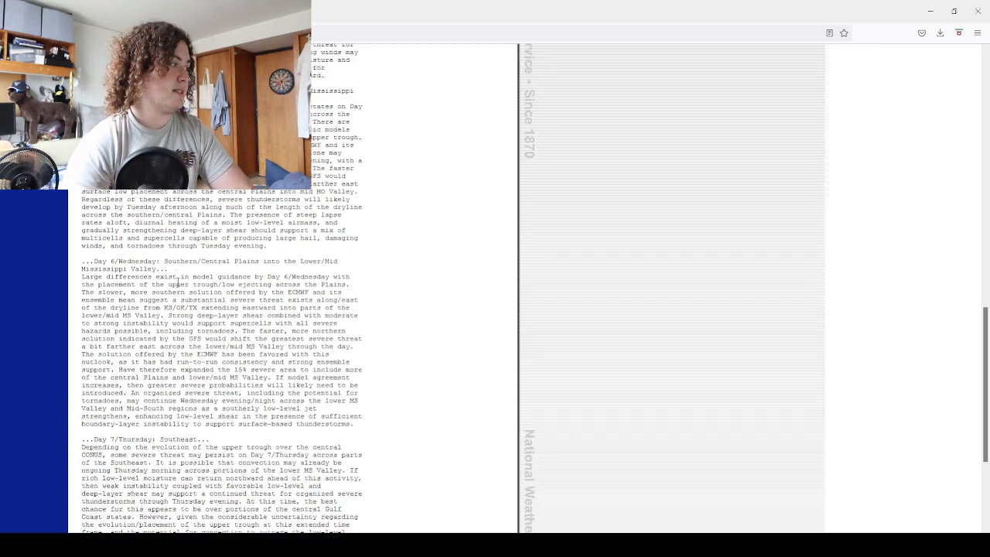
scroll(down, 3)
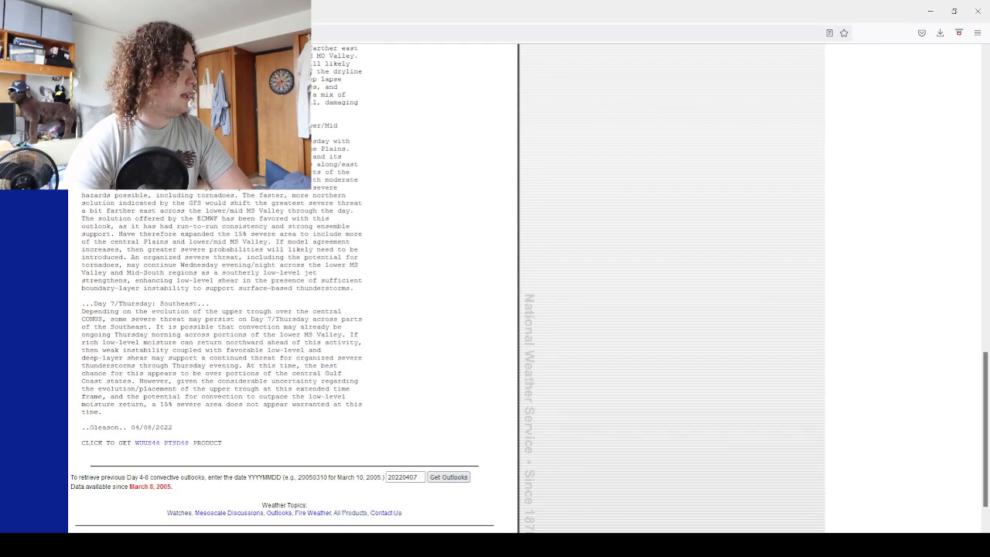
- Highlight part of the Wednesday Plains discussion text while rereading it
drag(324, 139, 275, 264)
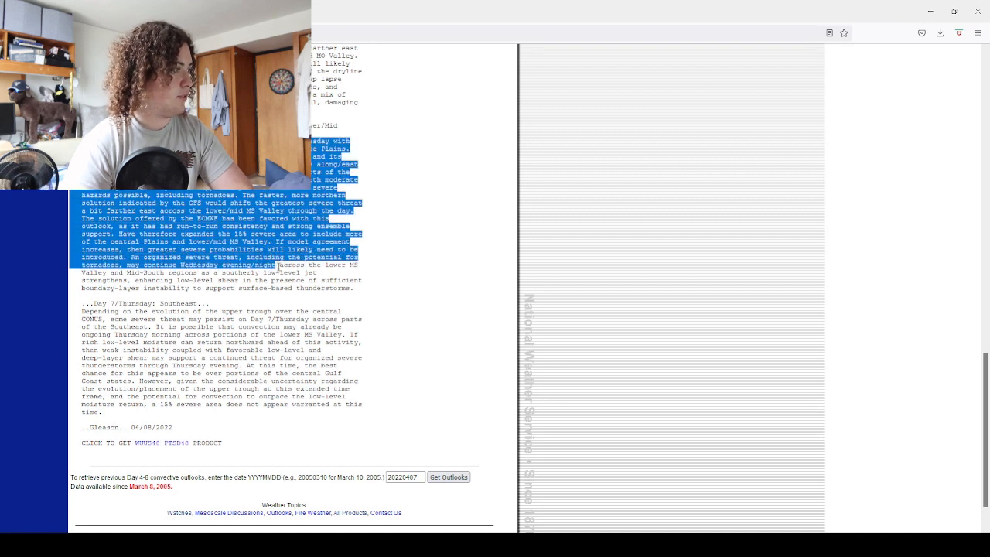
drag(275, 265, 334, 303)
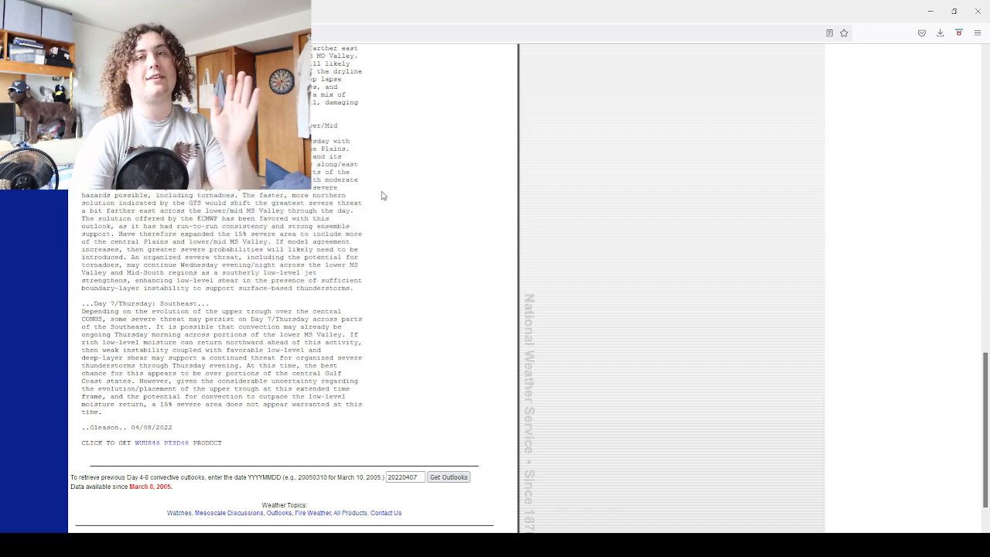
mouse_move(399, 181)
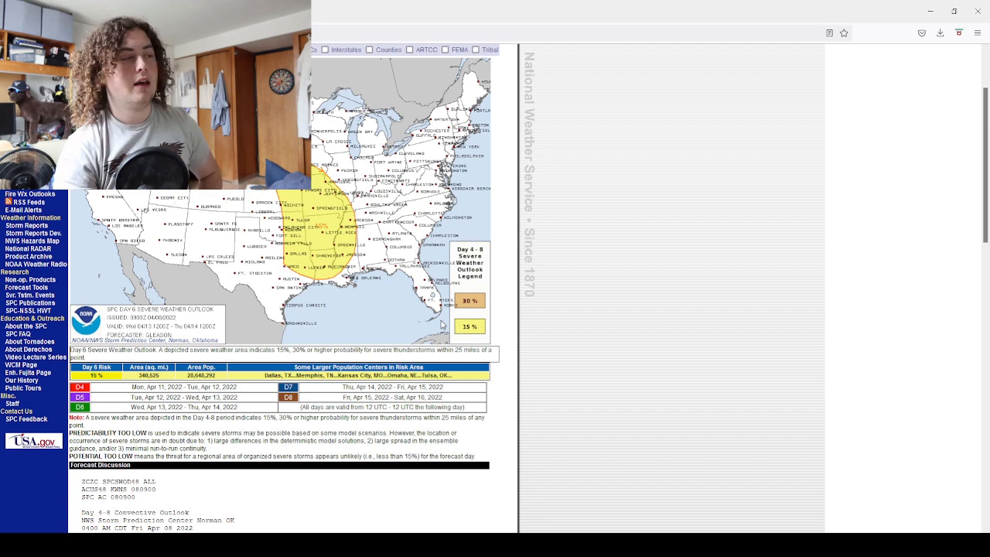
- Scroll back down to the Day 7/Thursday Southeast paragraph and sign-off
scroll(down, 3)
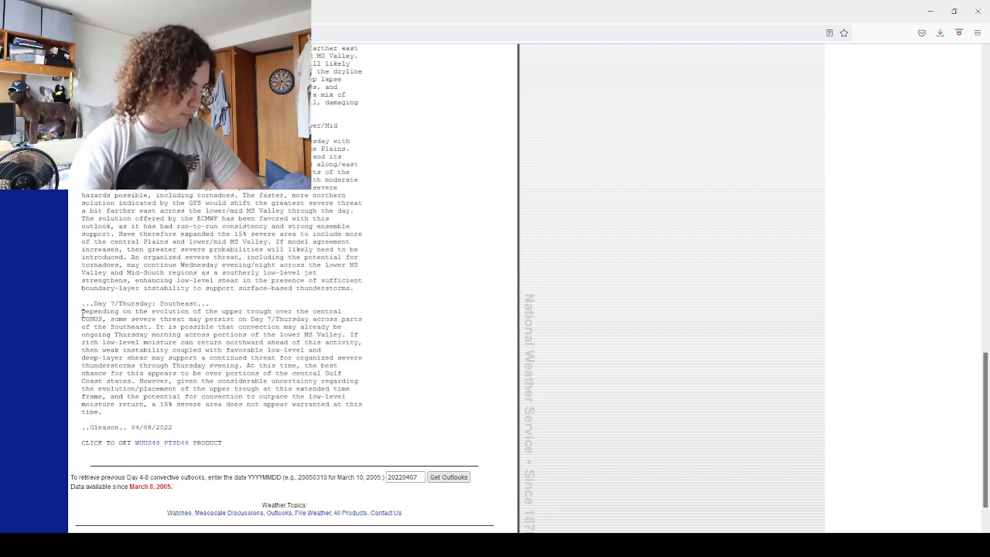
- Highlight the Thursday Southeast paragraph and scroll down to the page footer
drag(83, 309, 99, 353)
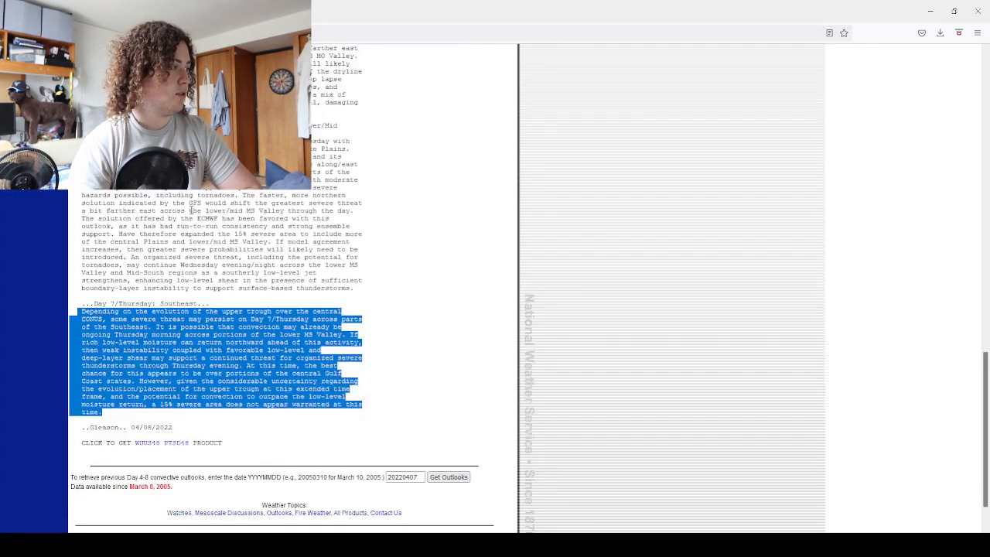
scroll(down, 3)
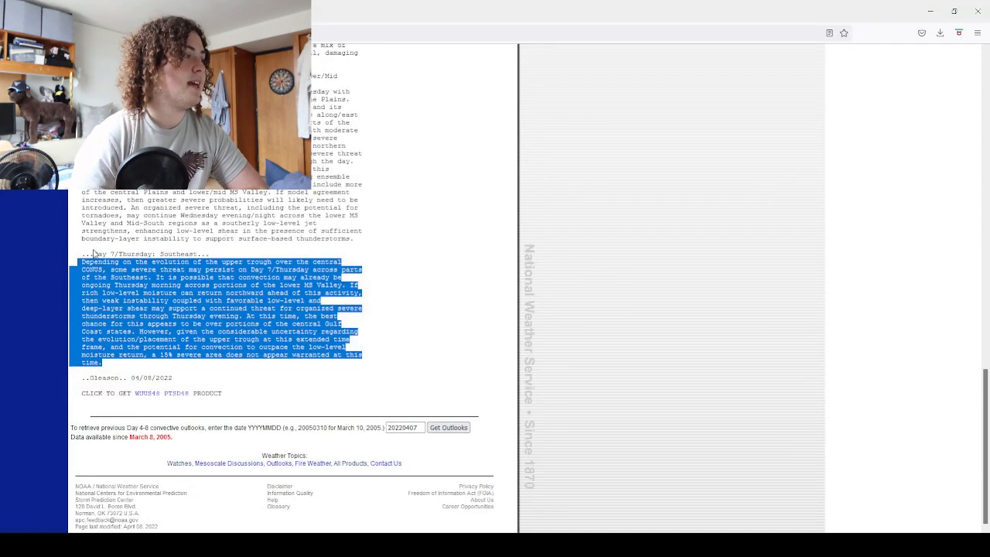